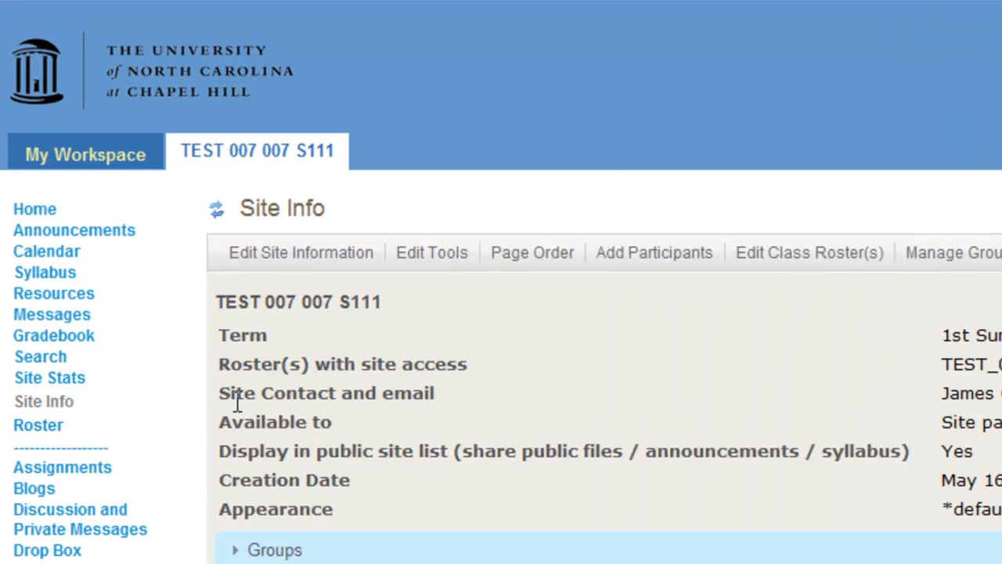
Enable the Chat Room tool in the course site's Edit Tools list and move down toward Continue.
{"action": "left_click", "coordinate": [433, 253]}
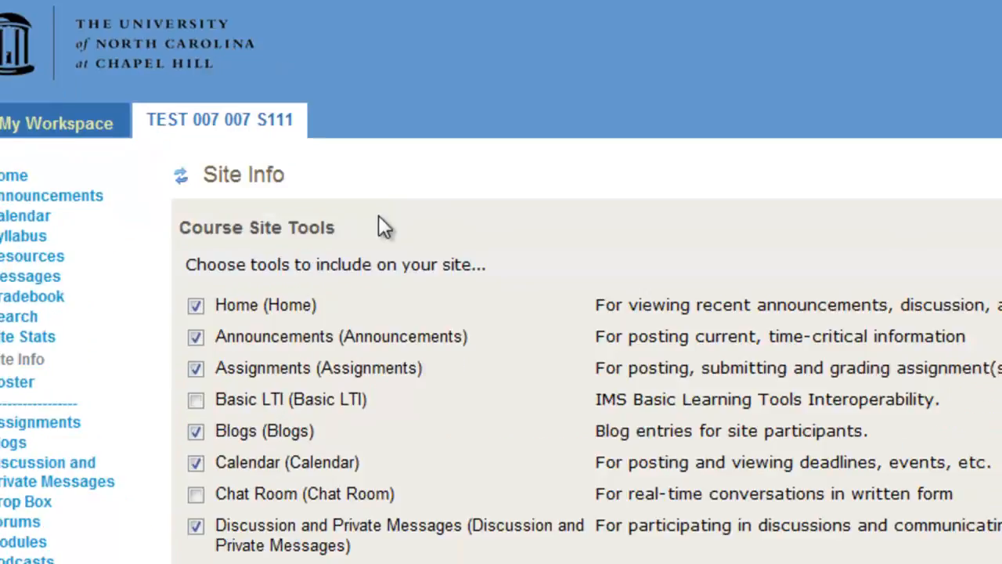
{"action": "scroll", "scroll_direction": "down", "scroll_amount": 3}
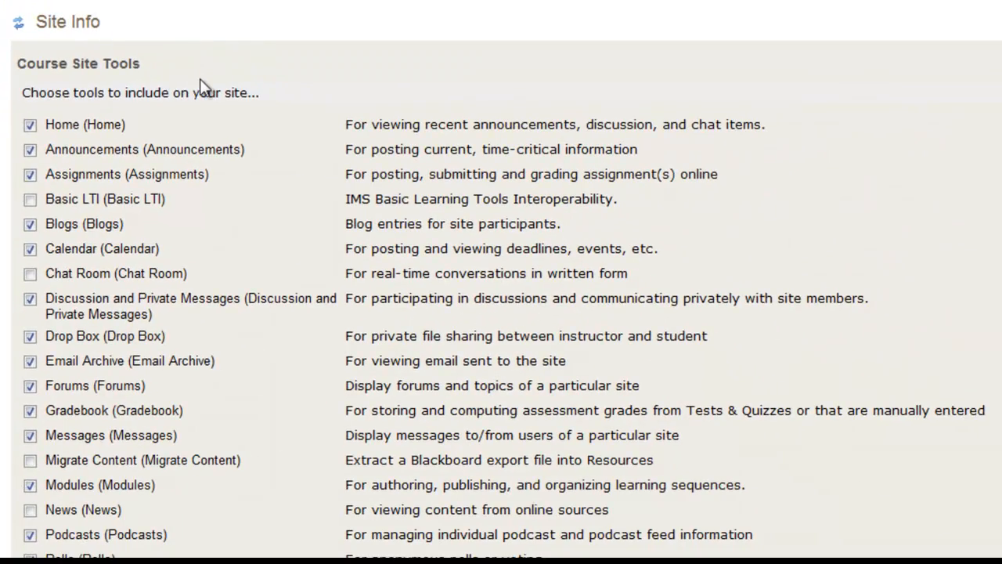
{"action": "scroll", "scroll_direction": "down", "scroll_amount": 3}
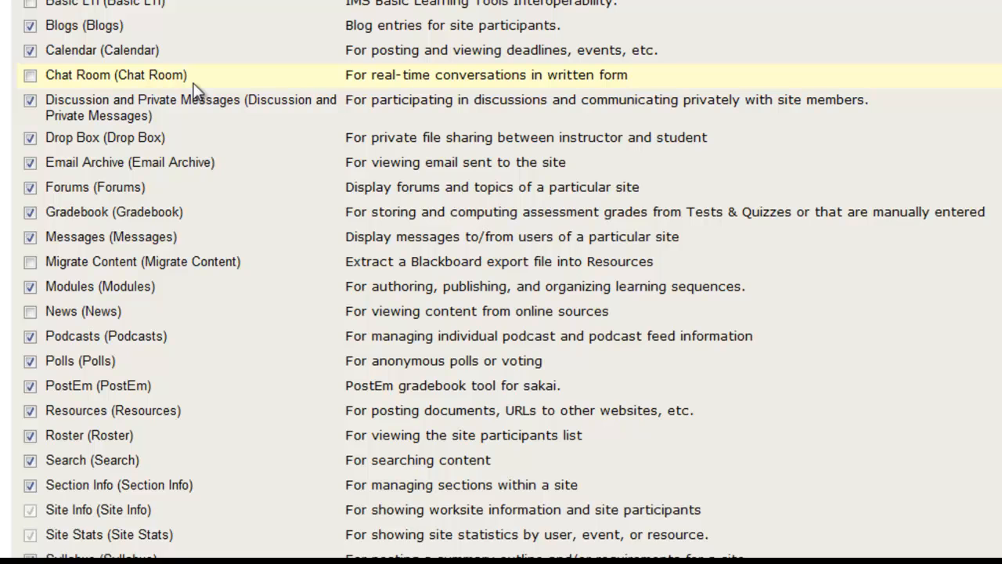
{"action": "left_click", "coordinate": [29, 75]}
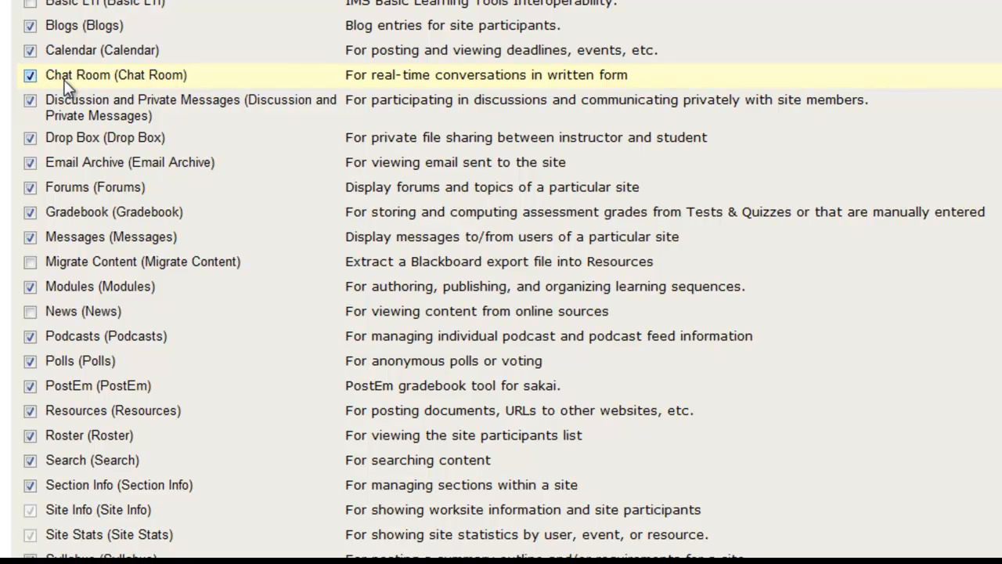
{"action": "scroll", "scroll_direction": "down", "scroll_amount": 3}
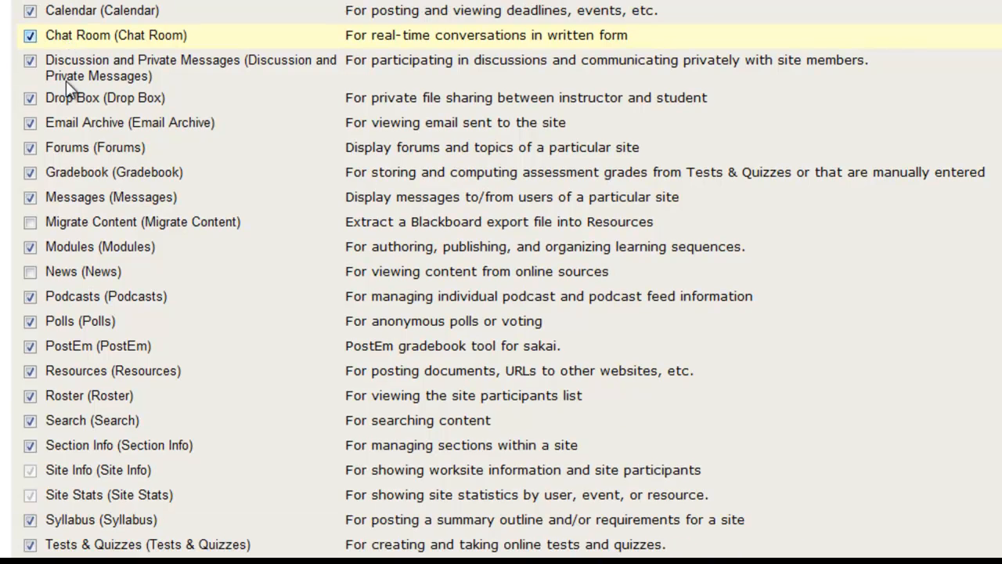
{"action": "scroll", "scroll_direction": "down", "scroll_amount": 3}
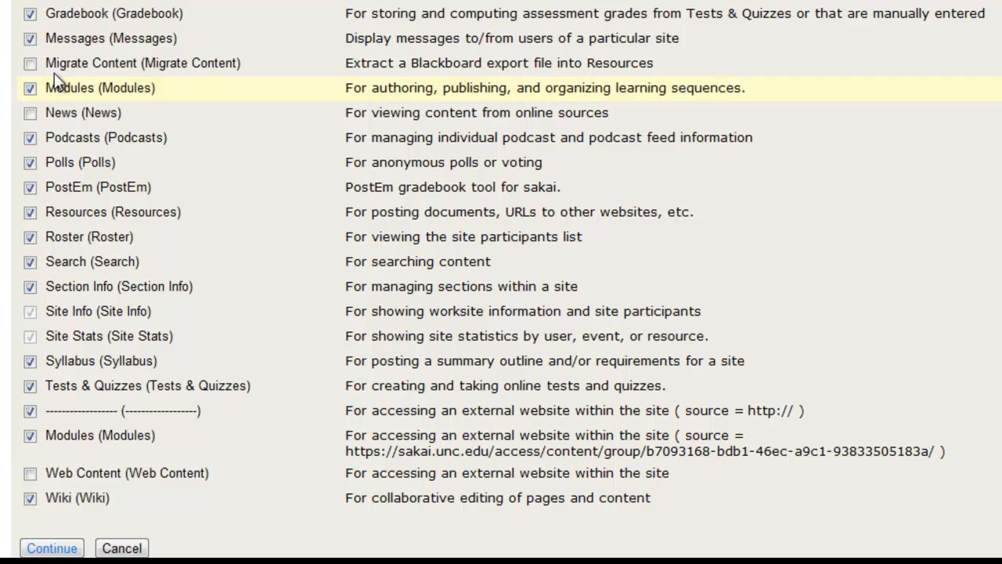
{"action": "scroll", "scroll_direction": "down", "scroll_amount": 3}
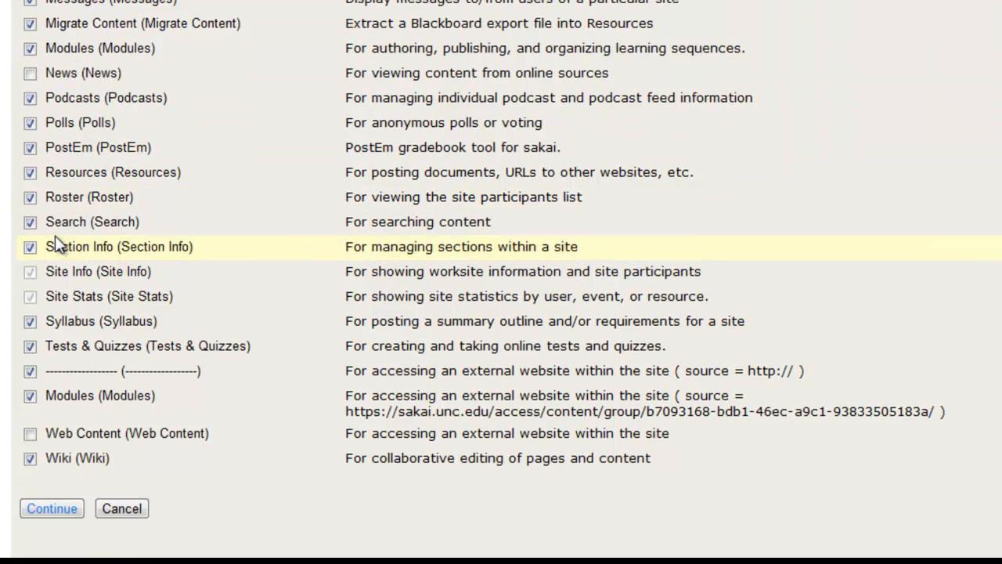
{"action": "scroll", "scroll_direction": "down", "scroll_amount": 3}
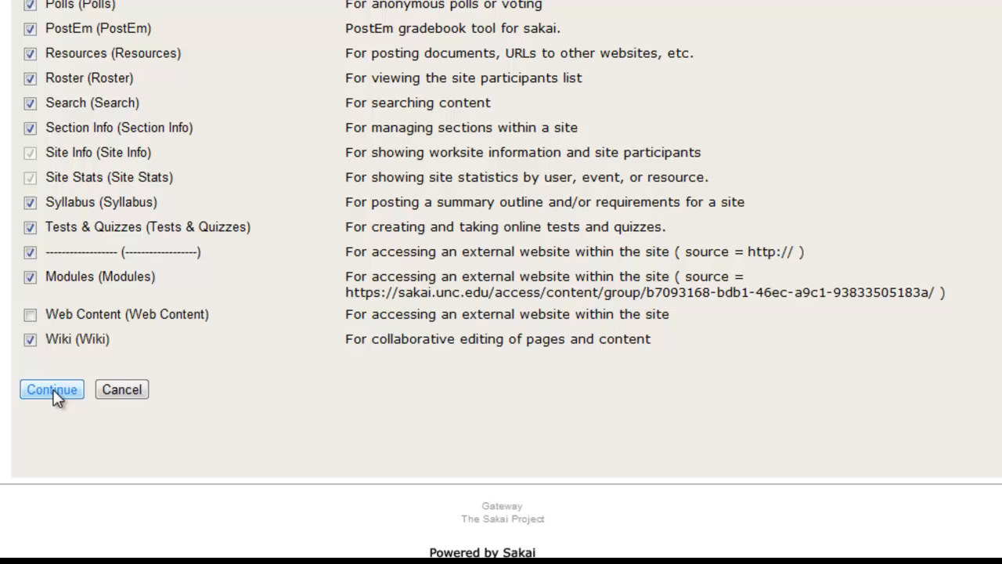
Continue, review the added Chat Room and Migrate Content tools, and finish saving them.
{"action": "left_click", "coordinate": [50, 388]}
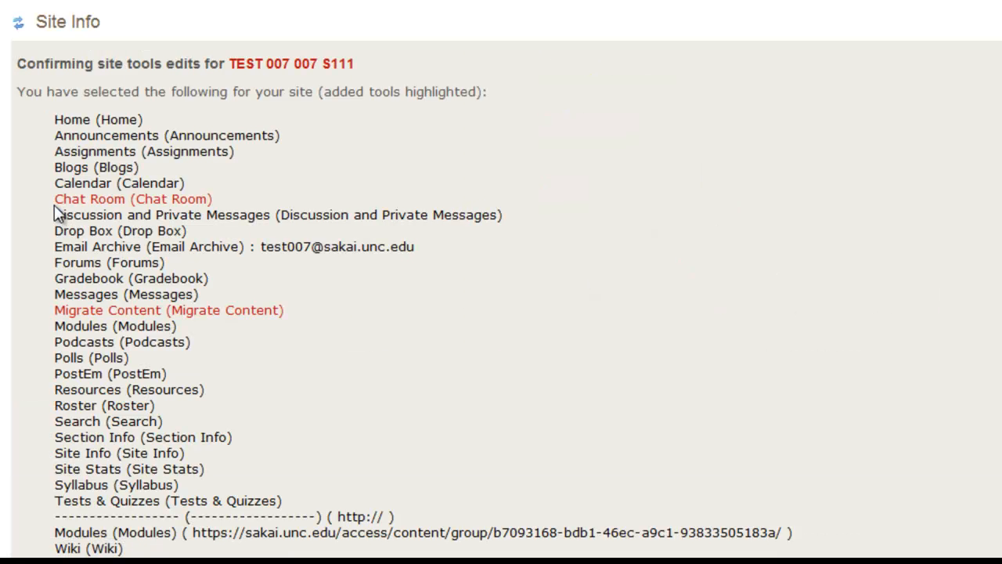
{"action": "scroll", "scroll_direction": "down", "scroll_amount": 3}
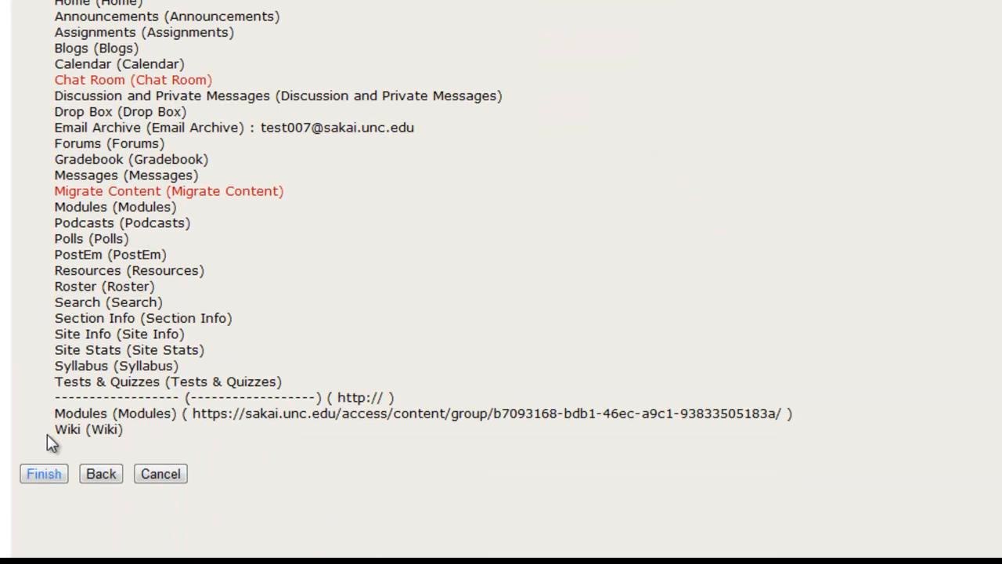
{"action": "left_click", "coordinate": [44, 473]}
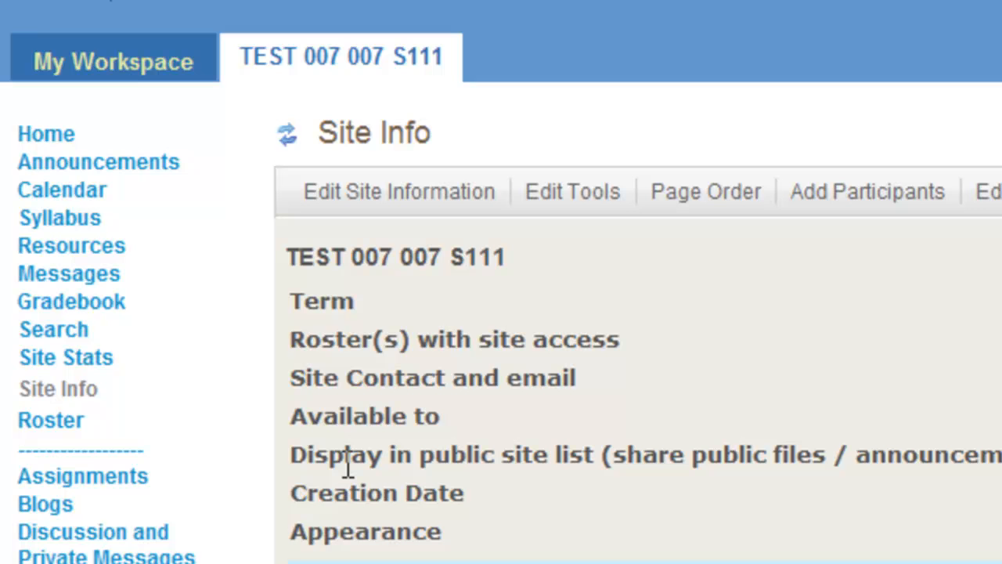
{"action": "mouse_move", "coordinate": [113, 61]}
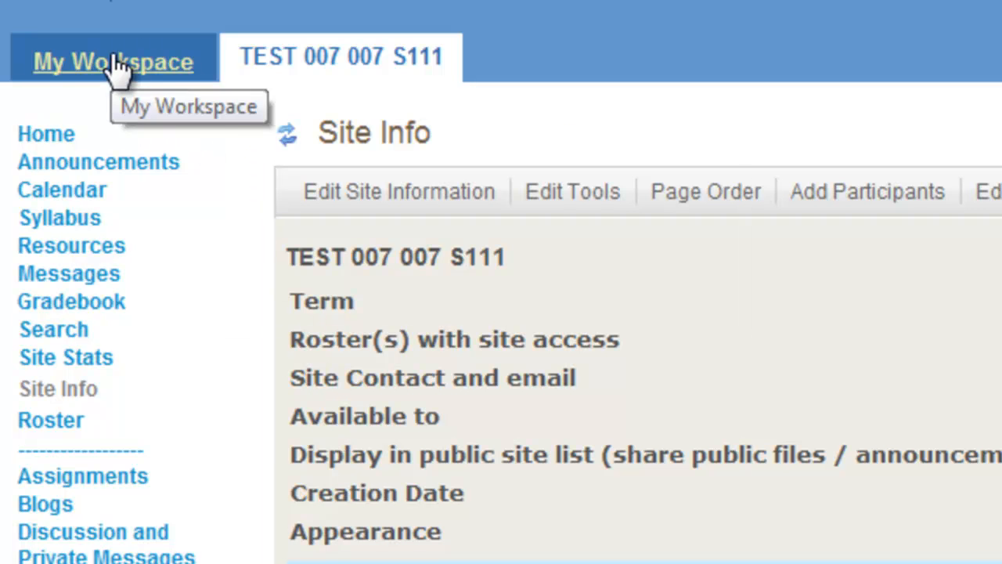
From My Workspace's Worksite Setup, select My Workspace and edit its site settings.
{"action": "left_click", "coordinate": [113, 62]}
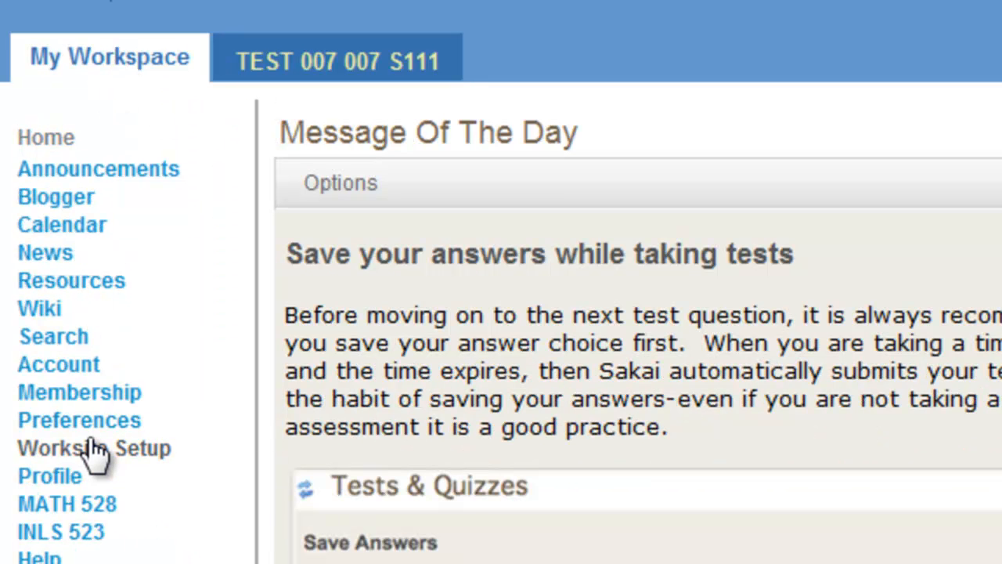
{"action": "left_click", "coordinate": [94, 448]}
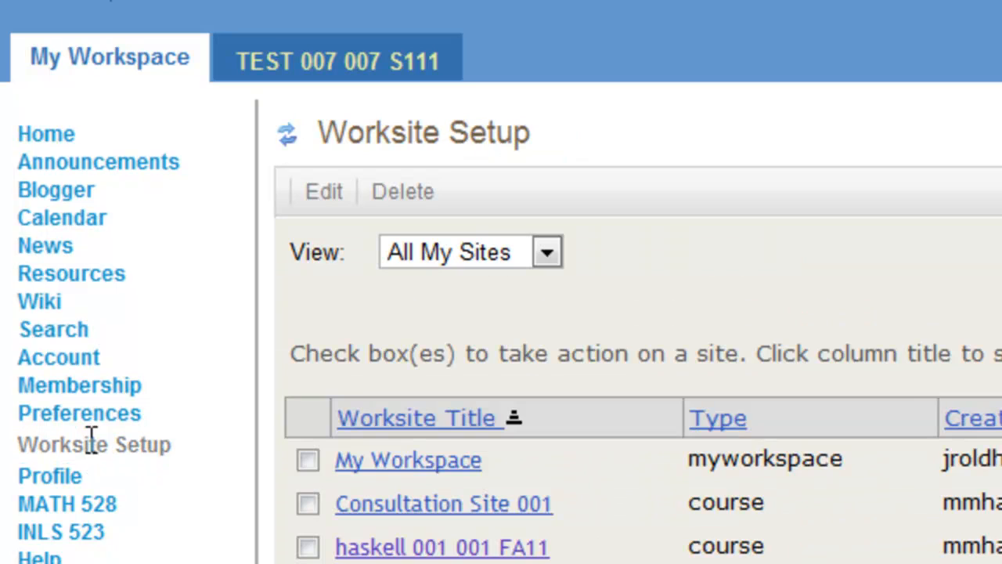
{"action": "left_click", "coordinate": [307, 461]}
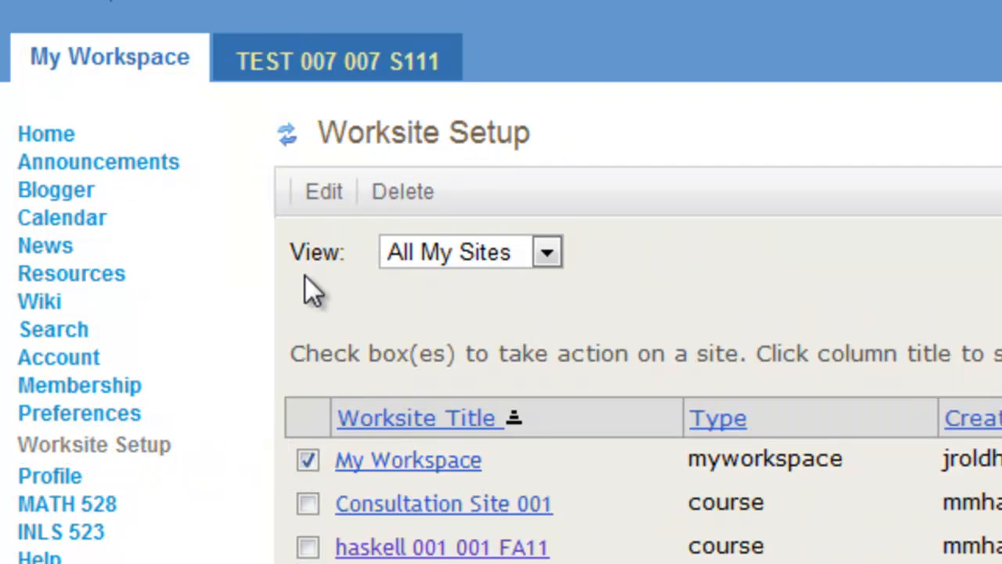
{"action": "left_click", "coordinate": [322, 191]}
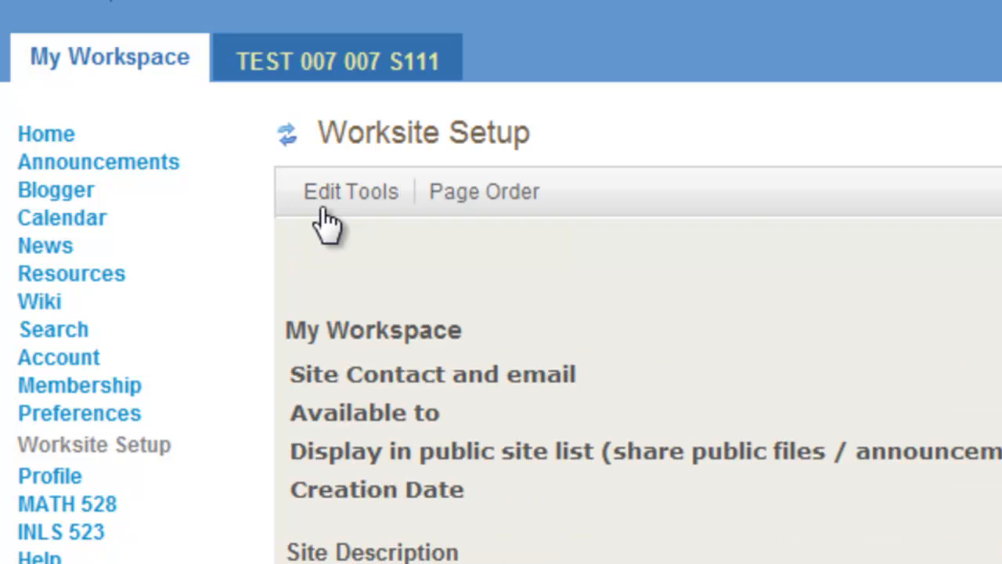
Review My Workspace's Site Tools list in Edit Tools.
{"action": "left_click", "coordinate": [351, 191]}
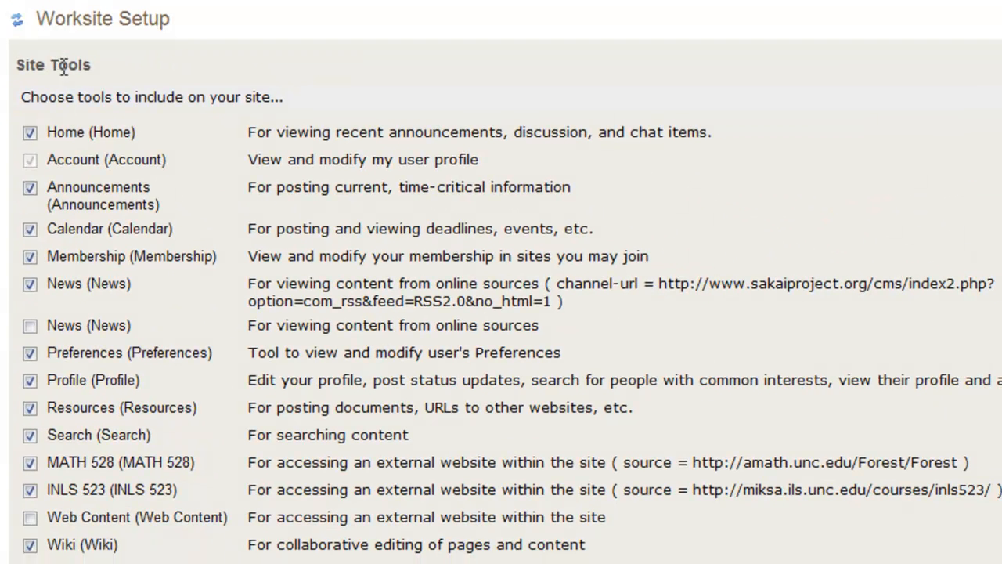
{"action": "scroll", "scroll_direction": "down", "scroll_amount": 3}
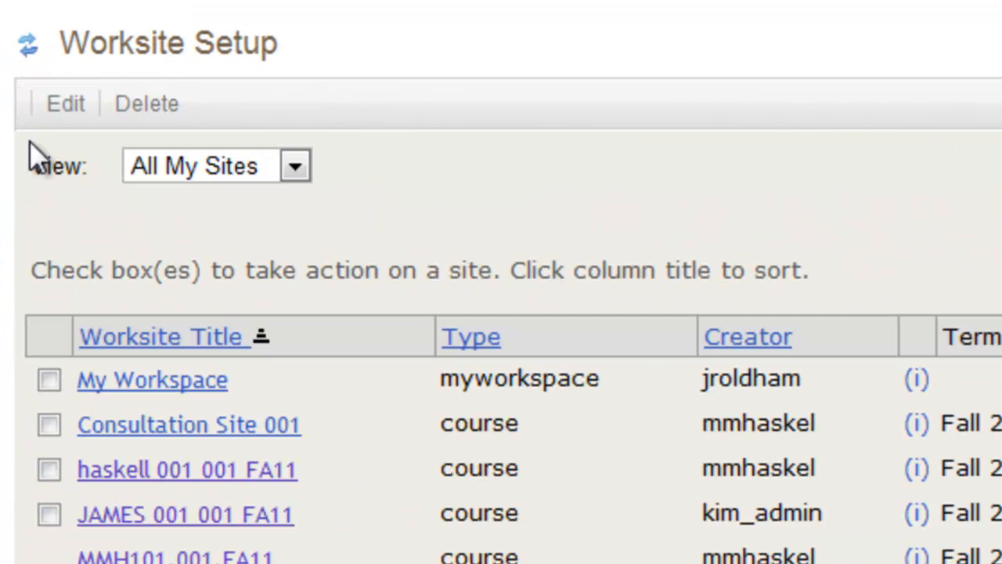
{"action": "mouse_move", "coordinate": [35, 332]}
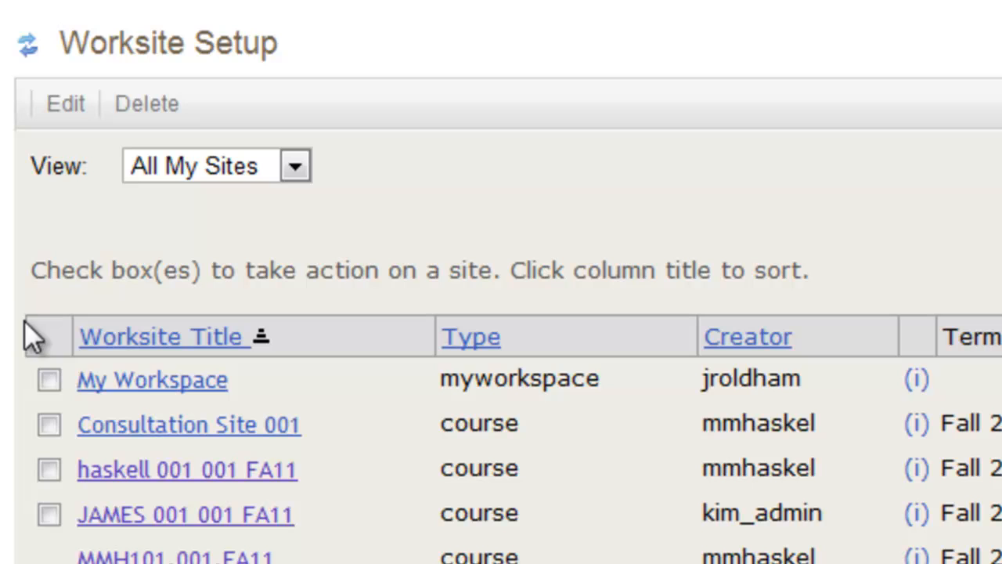
Select Consultation Site 001 in Worksite Setup and bring up its Edit Tools page.
{"action": "left_click", "coordinate": [49, 425]}
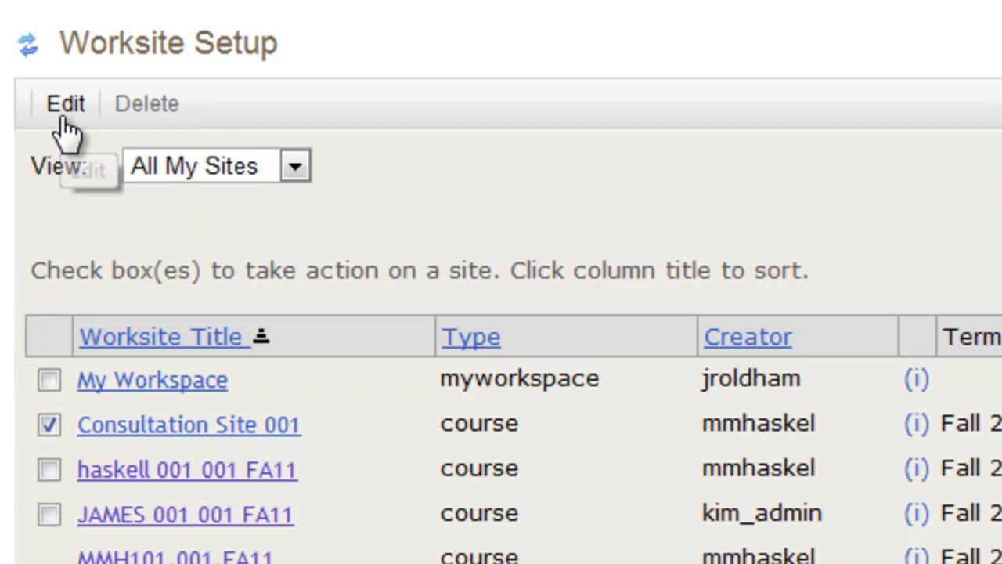
{"action": "left_click", "coordinate": [66, 104]}
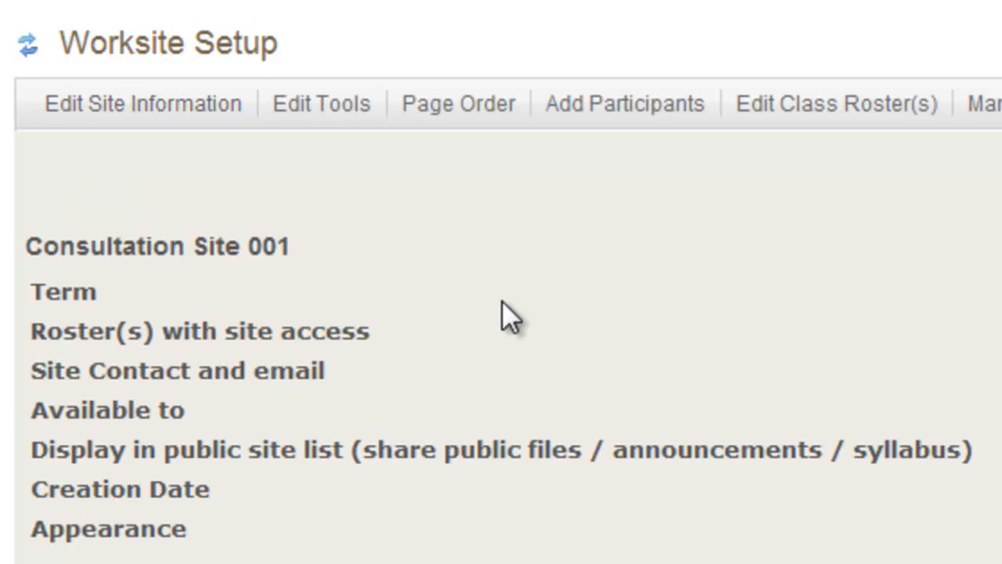
{"action": "mouse_move", "coordinate": [564, 316]}
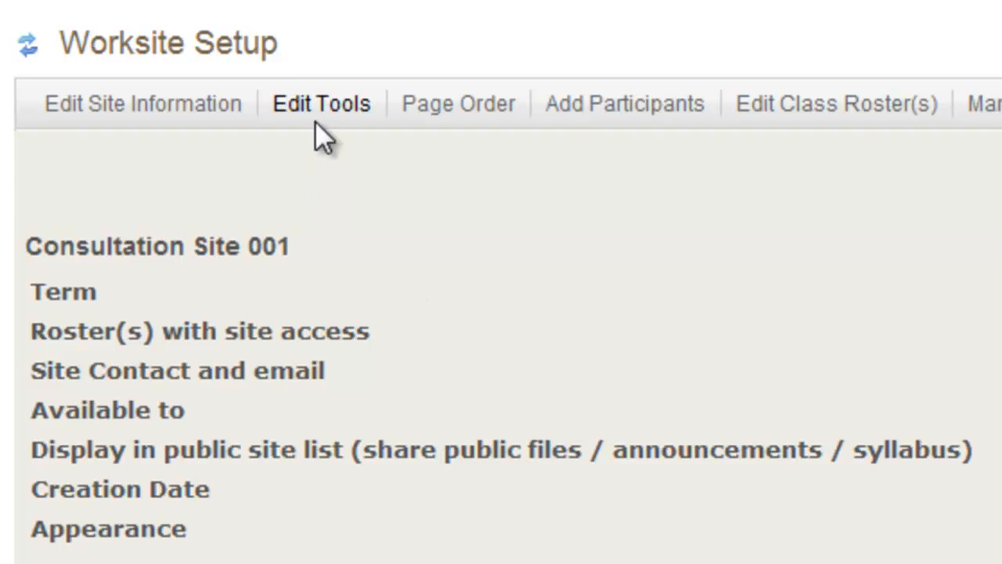
{"action": "left_click", "coordinate": [321, 103]}
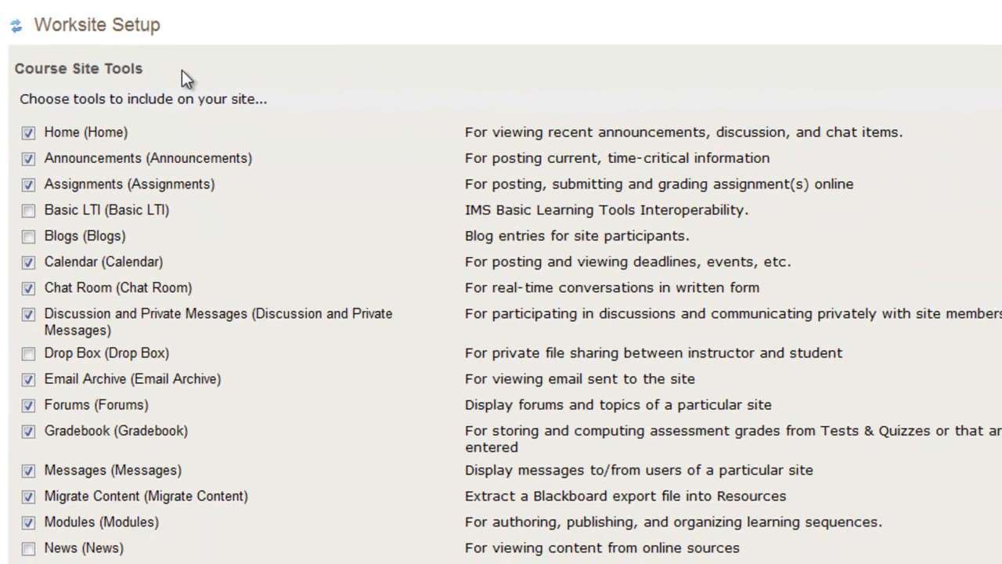